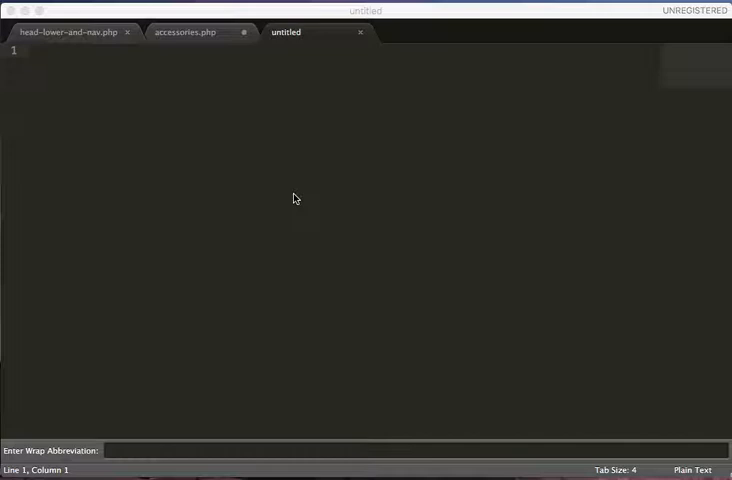
mouse_move(224, 156)
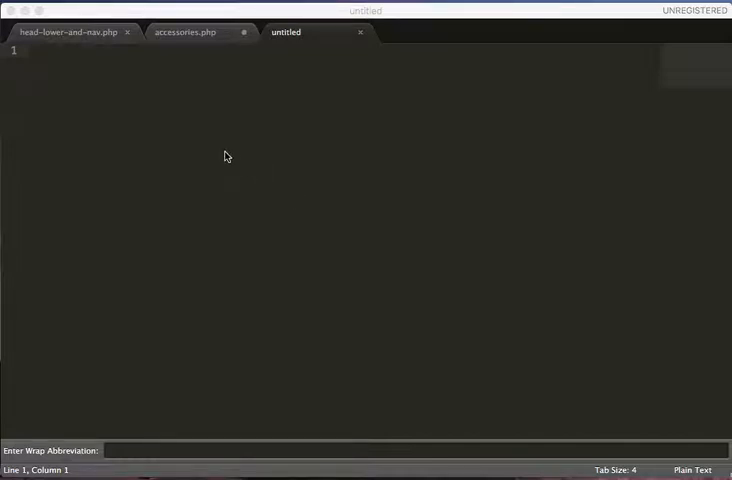
mouse_move(244, 184)
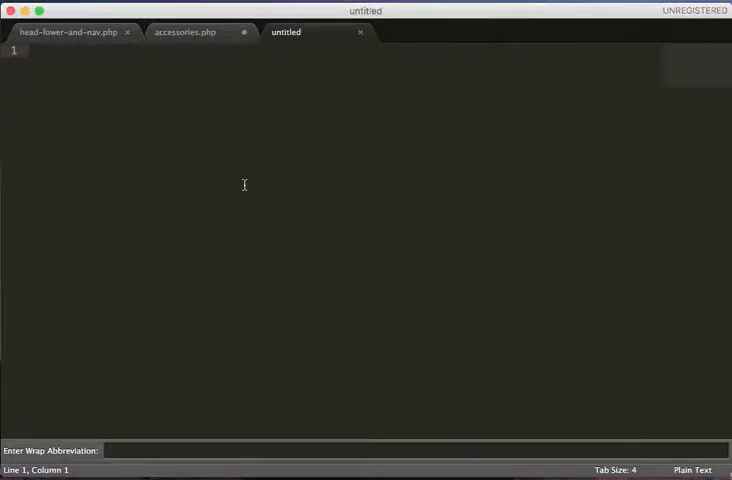
mouse_move(252, 188)
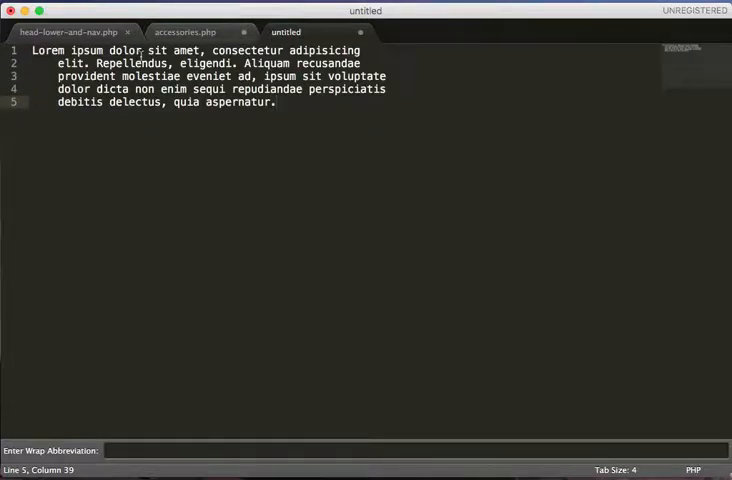
Select all five lorem ipsum lines from line 1 to the end of line 5.
left_click_drag(56, 76, 276, 102)
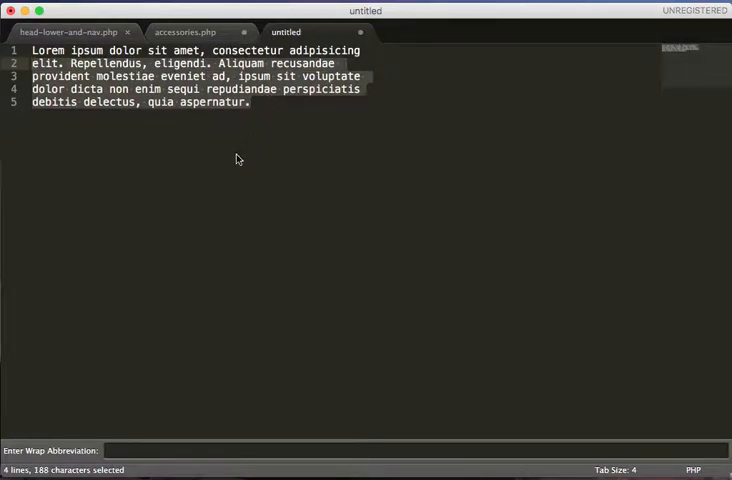
mouse_move(70, 8)
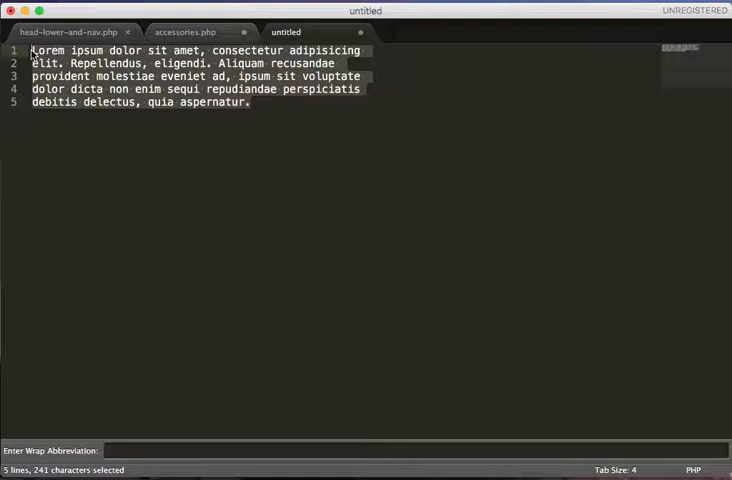
Wrap the lorem ipsum block in a ul element with li tag pairs on each line.
type("div")
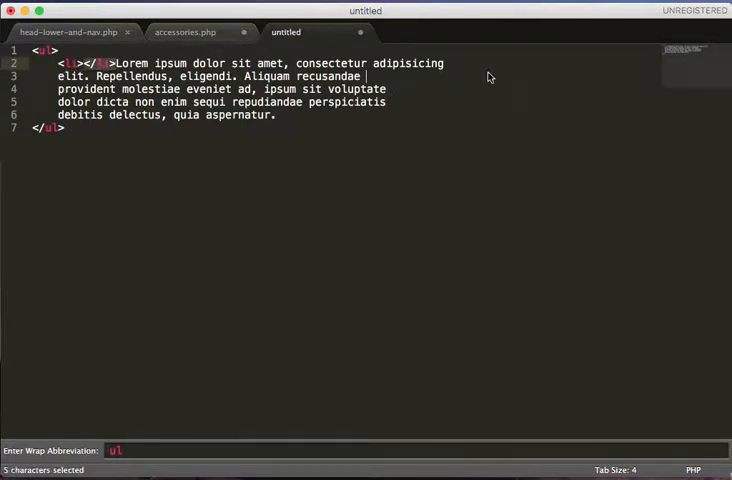
key("cmd+z")
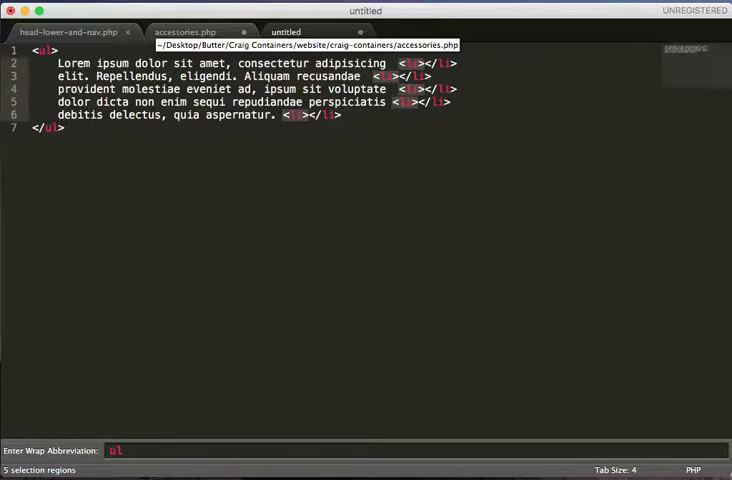
Remove the li tags from the line ends, leaving only the ul wrapper.
key("cmd+x")
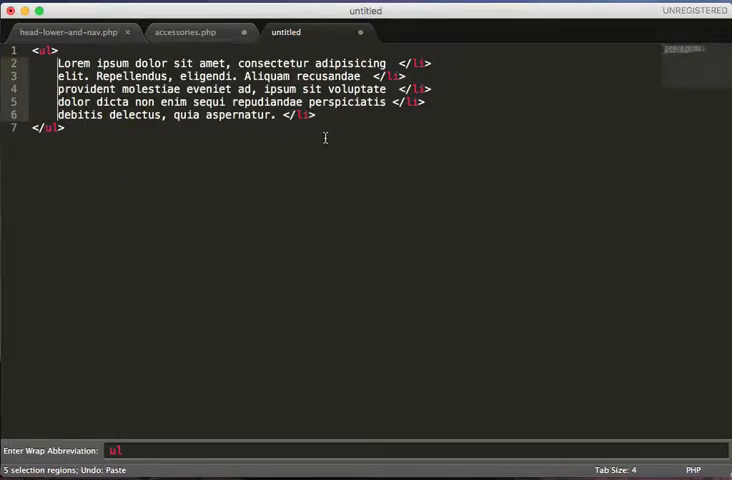
key("tab")
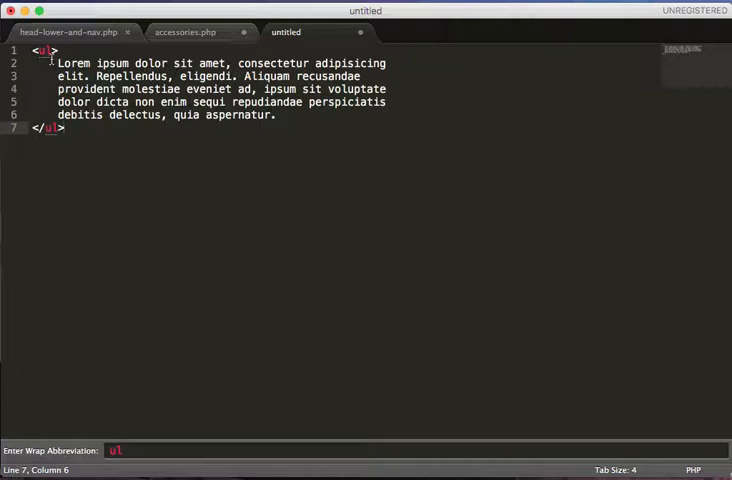
left_click(60, 76)
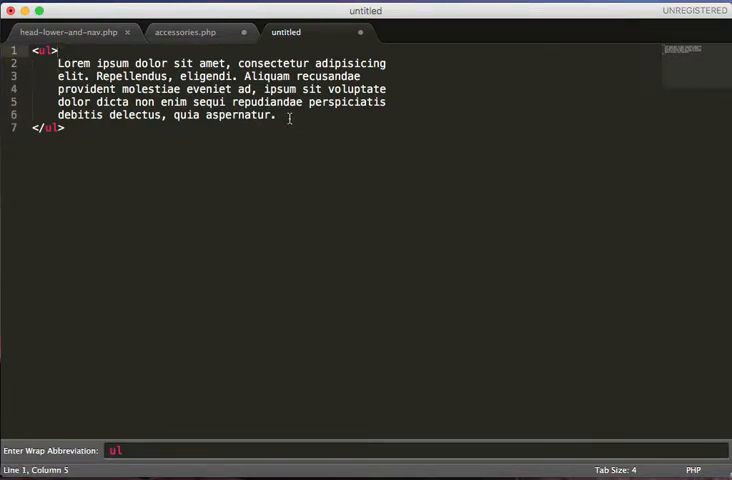
Replace the lorem ipsum lines inside the ul with five empty li tag pairs.
left_click_drag(60, 64, 276, 116)
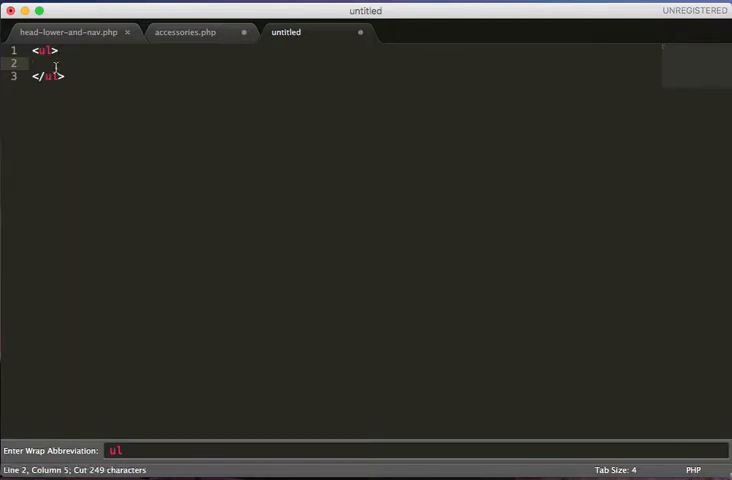
type("li")
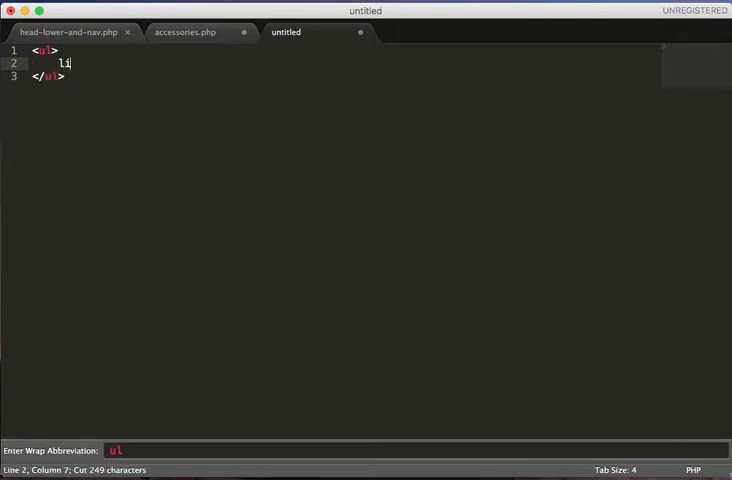
key("Tab")
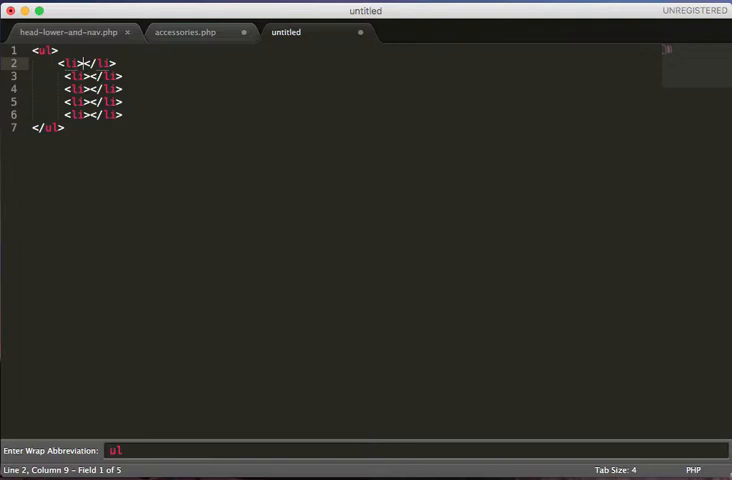